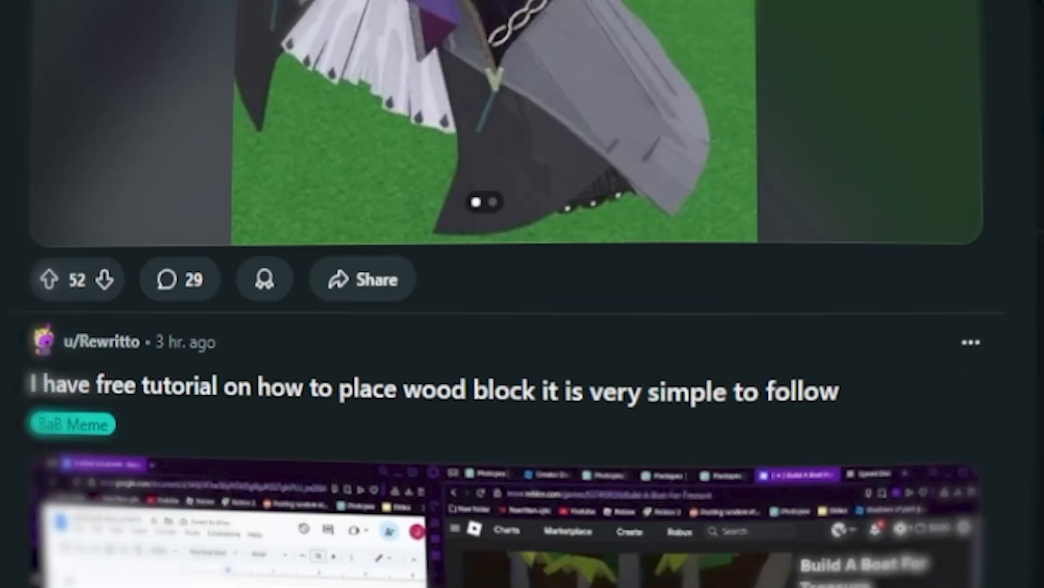
Scroll the Build a Boat feed past the wood block tutorial to the Bumblebee transformer post.
scroll(down, 3)
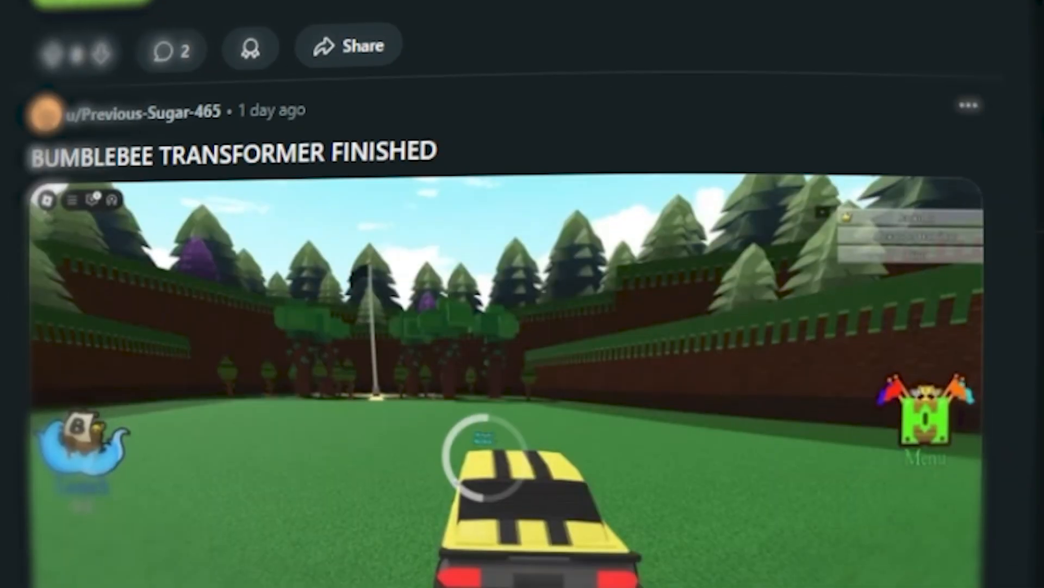
scroll(down, 3)
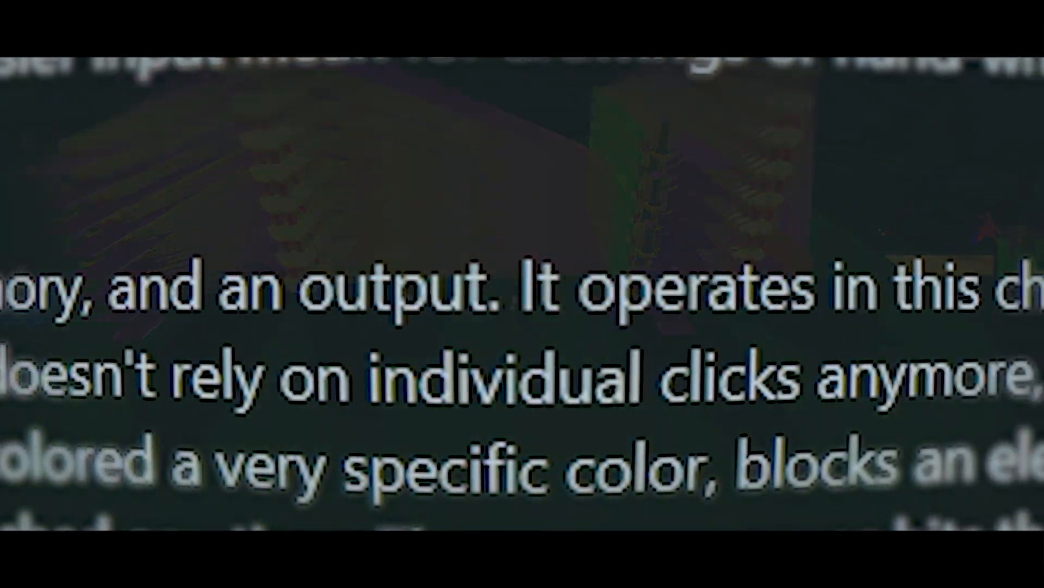
Scroll through the long post explaining the AI-driven block memory and output mechanism.
scroll(down, 3)
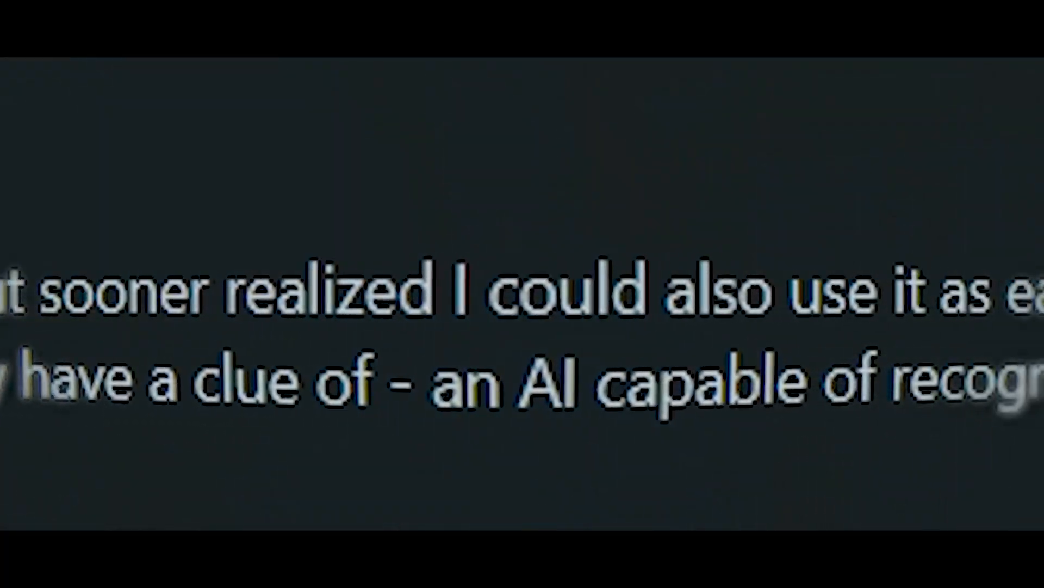
scroll(down, 3)
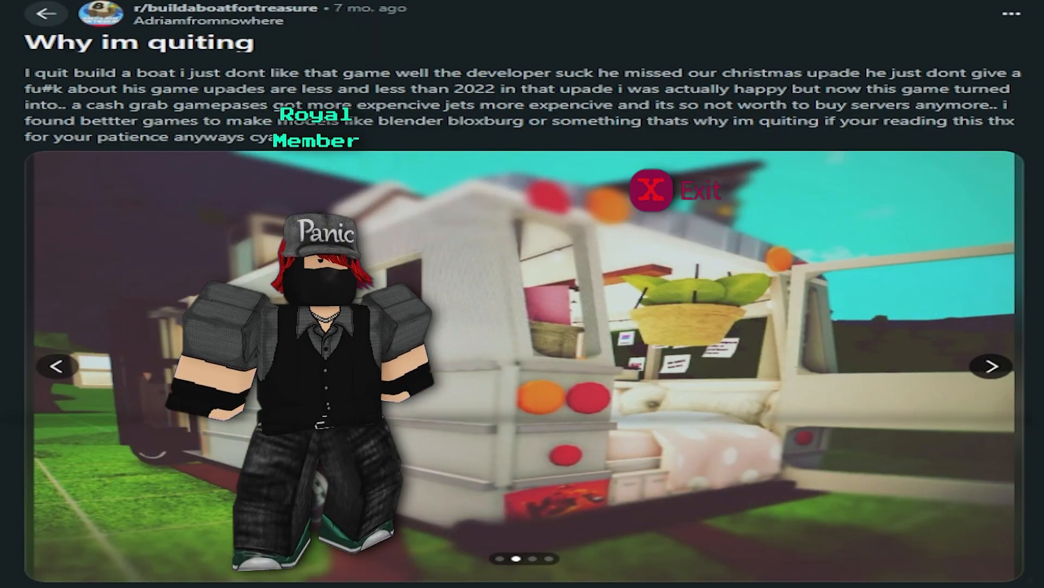
Advance the 'Why im quiting' image gallery two pictures to the later builds.
click(993, 365)
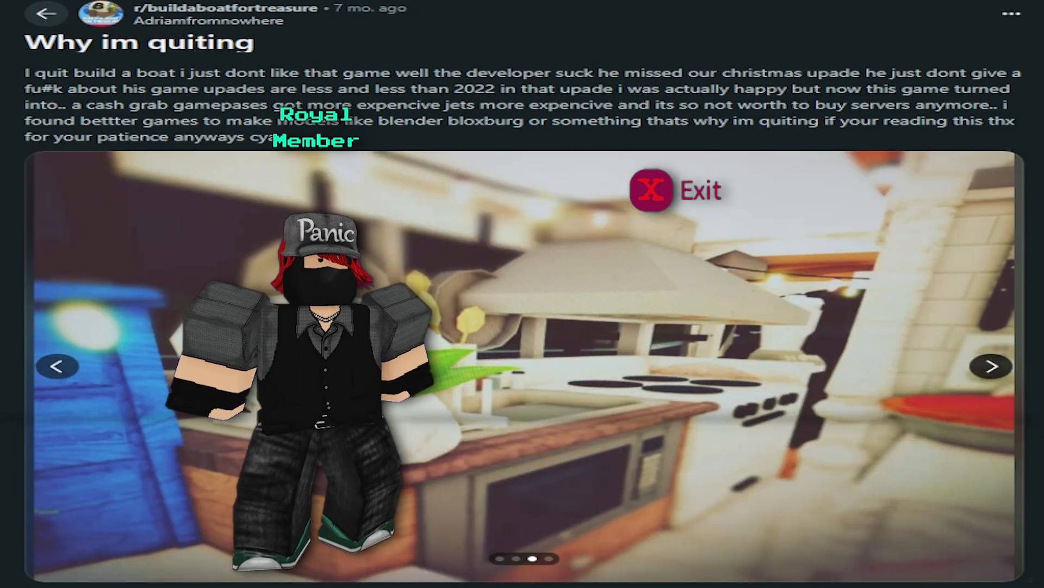
click(993, 366)
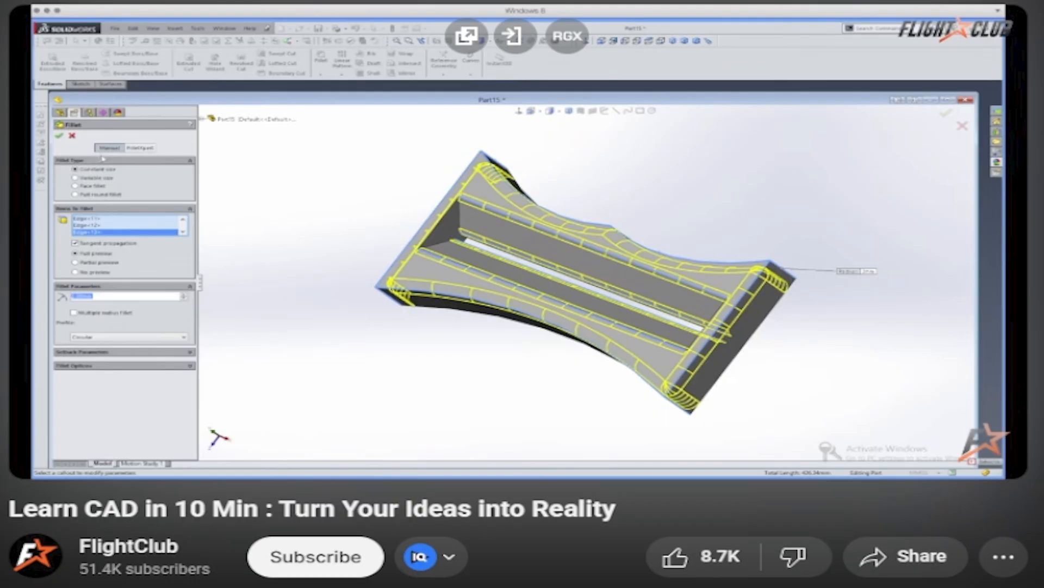
Play FlightClub's 'Learn CAD in 10 Min' video on YouTube to the rounded part.
click(59, 136)
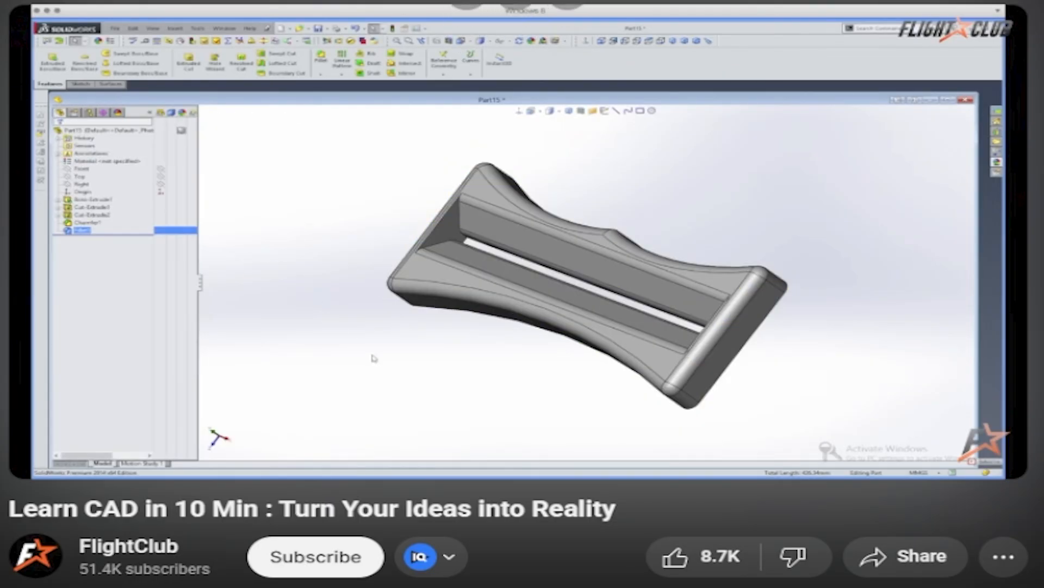